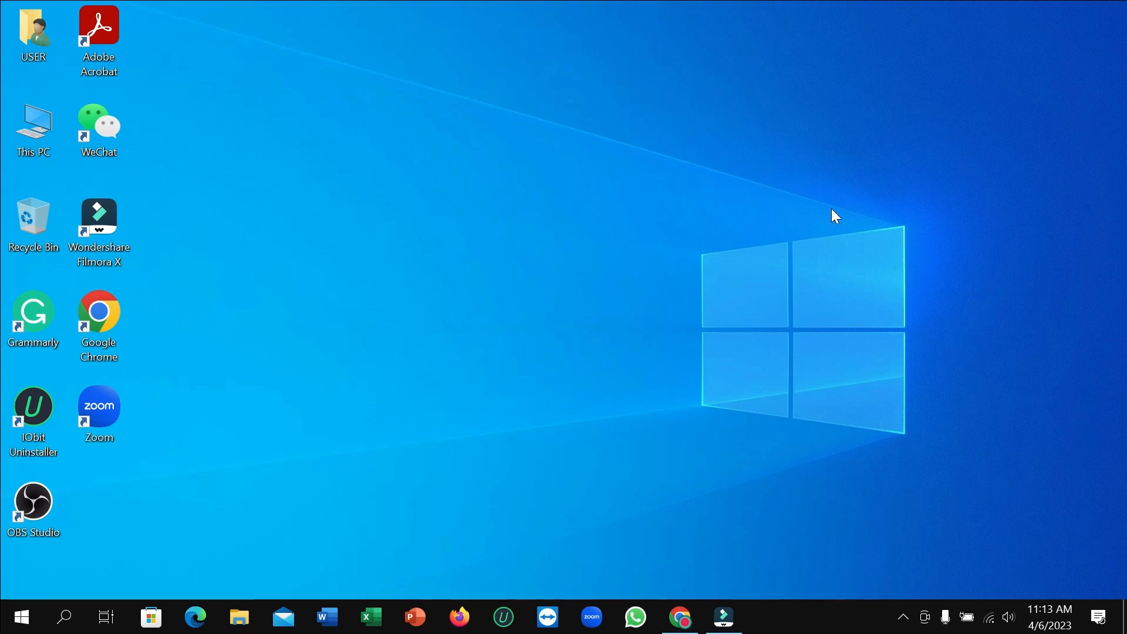
pyautogui.moveTo(307, 487)
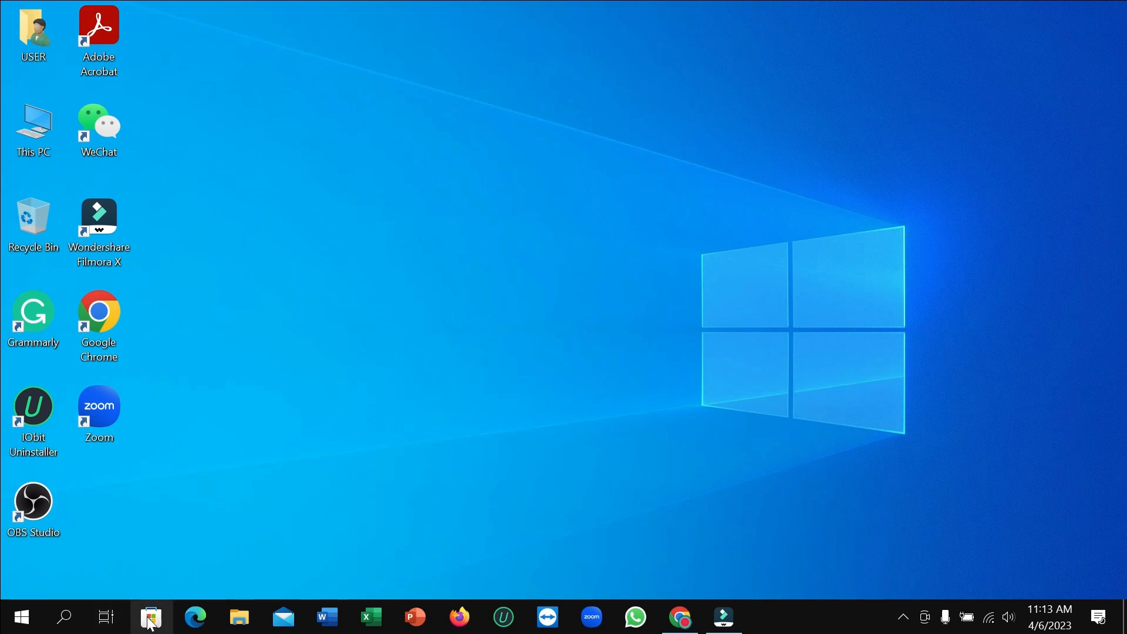
# Step: Launch Microsoft Store from the taskbar and scroll the Home page to Top free apps
pyautogui.click(150, 616)
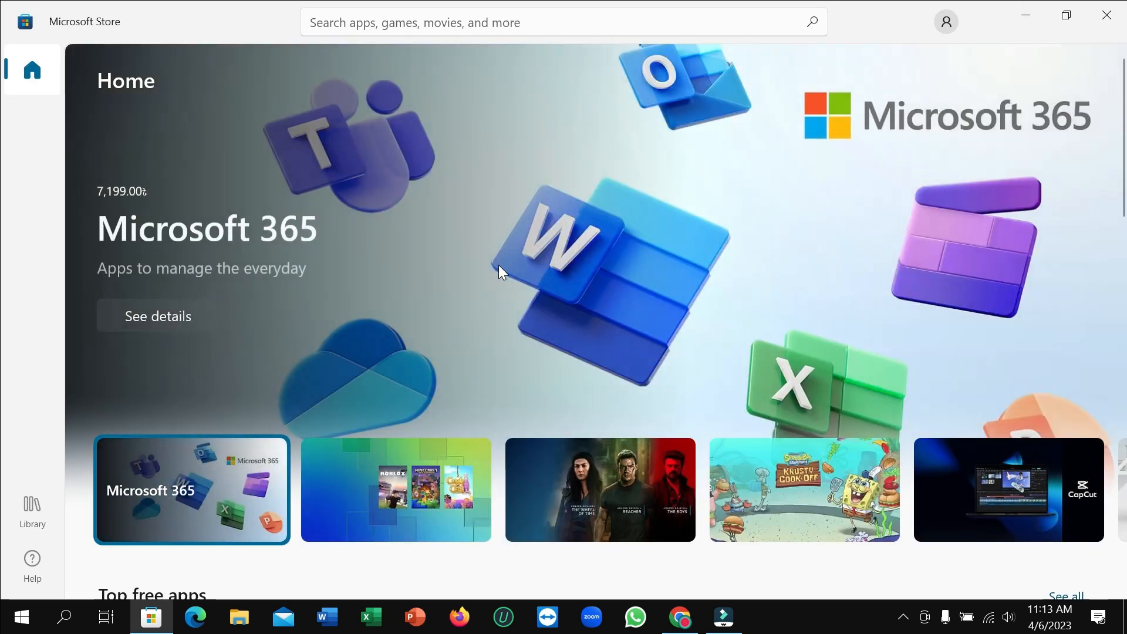
pyautogui.scroll(-3)
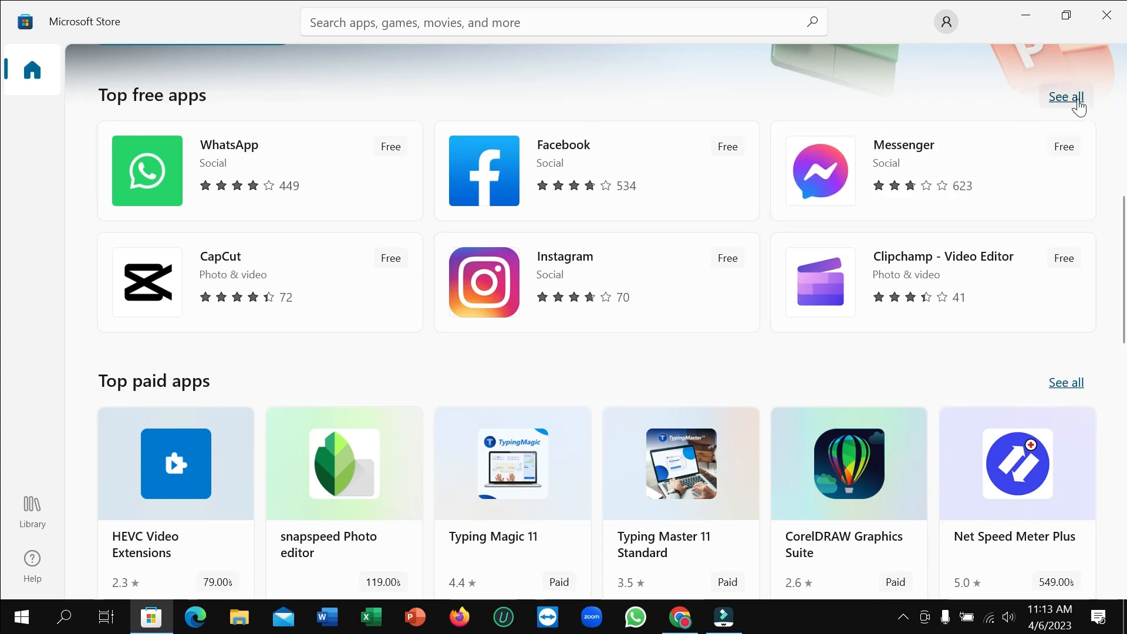
# Step: Show the full Top free apps list, then focus the store search box
pyautogui.click(1066, 96)
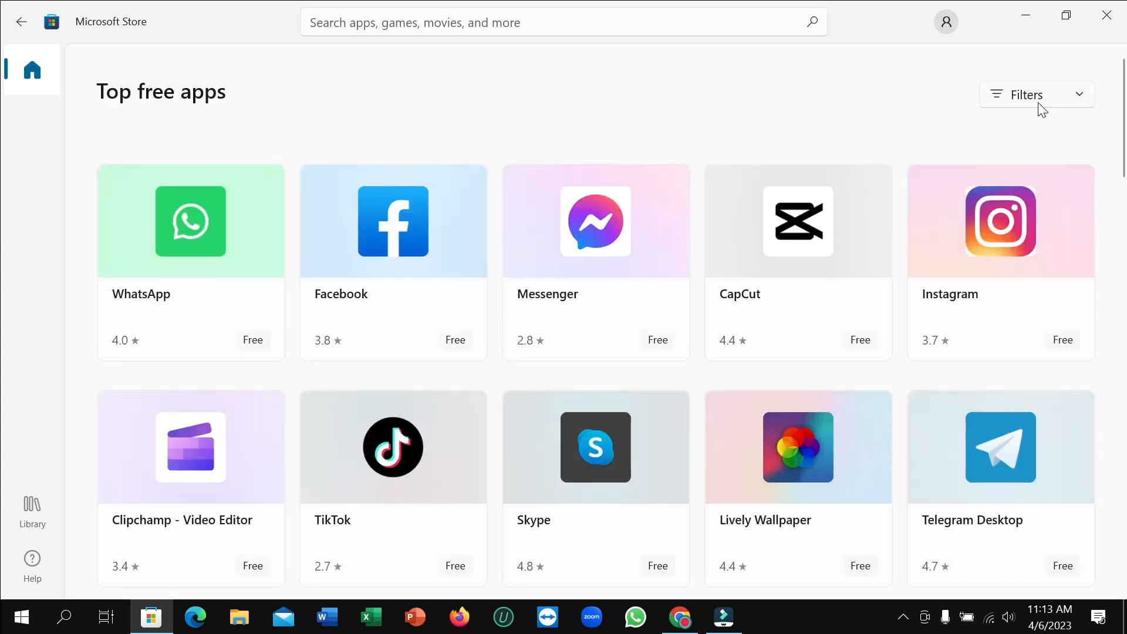
pyautogui.moveTo(750, 533)
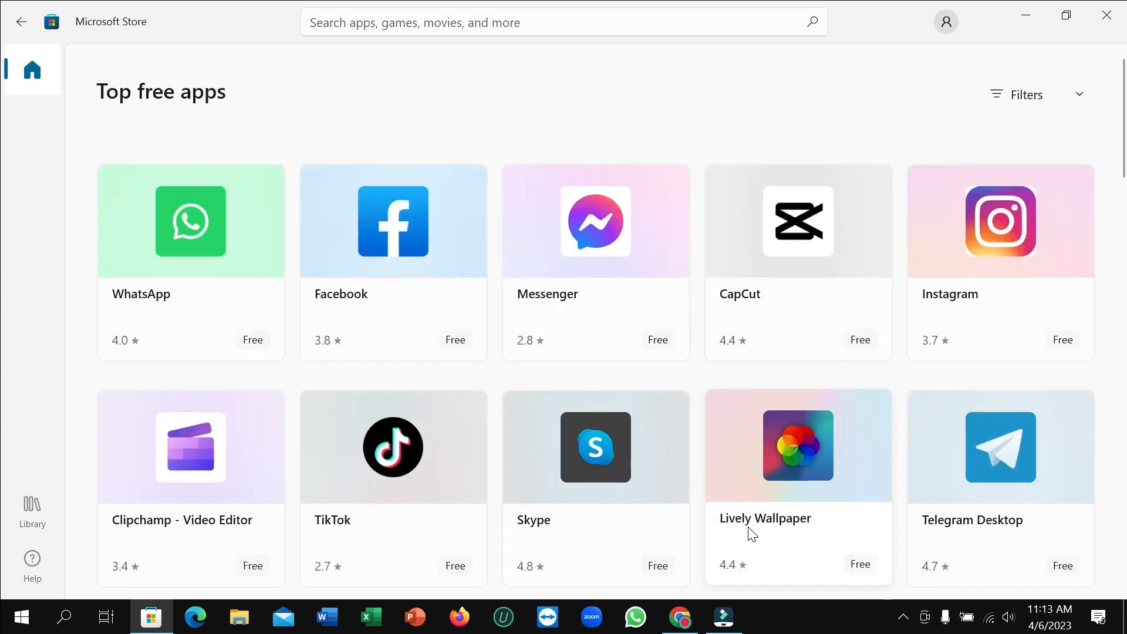
pyautogui.moveTo(789, 461)
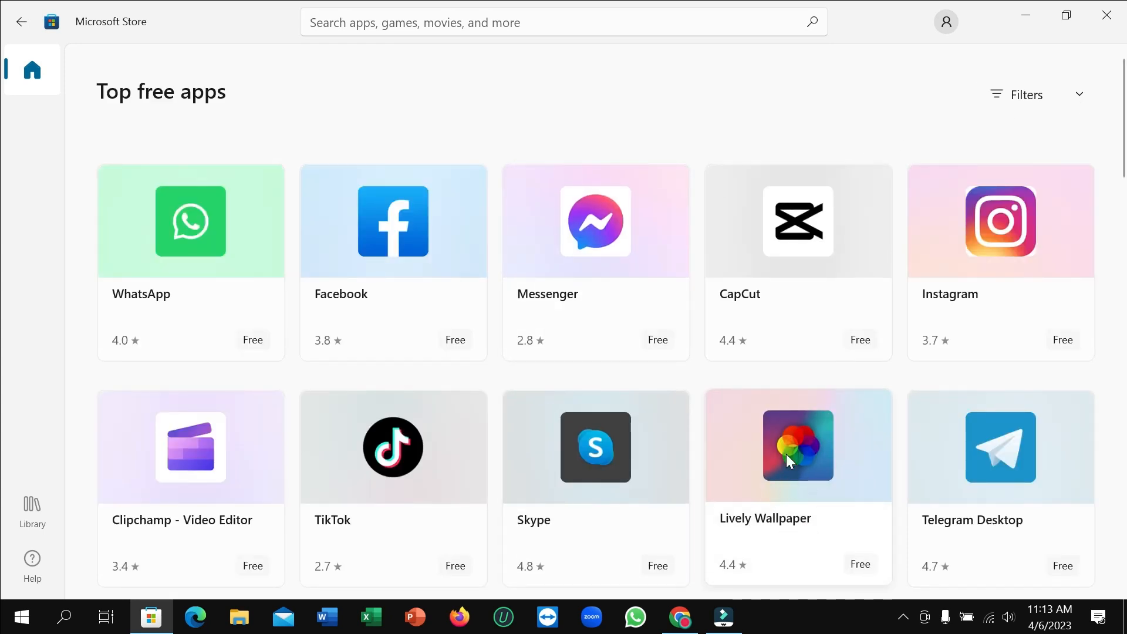
pyautogui.click(503, 21)
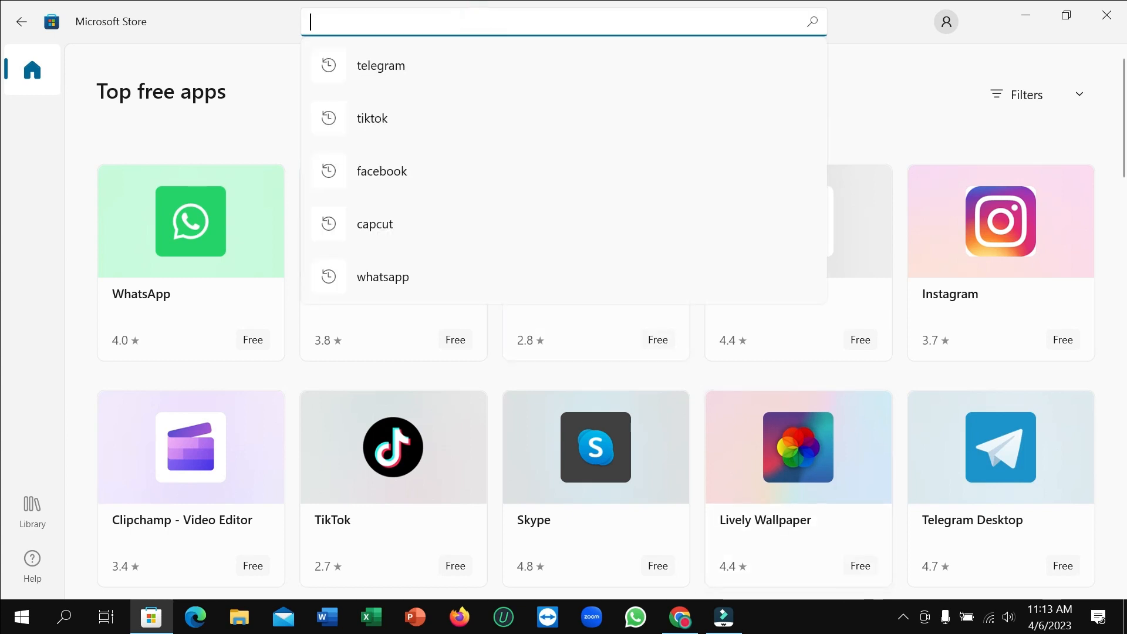
# Step: Search for 'live' and open the Lively Wallpaper app page from the suggestions
pyautogui.write('lively')
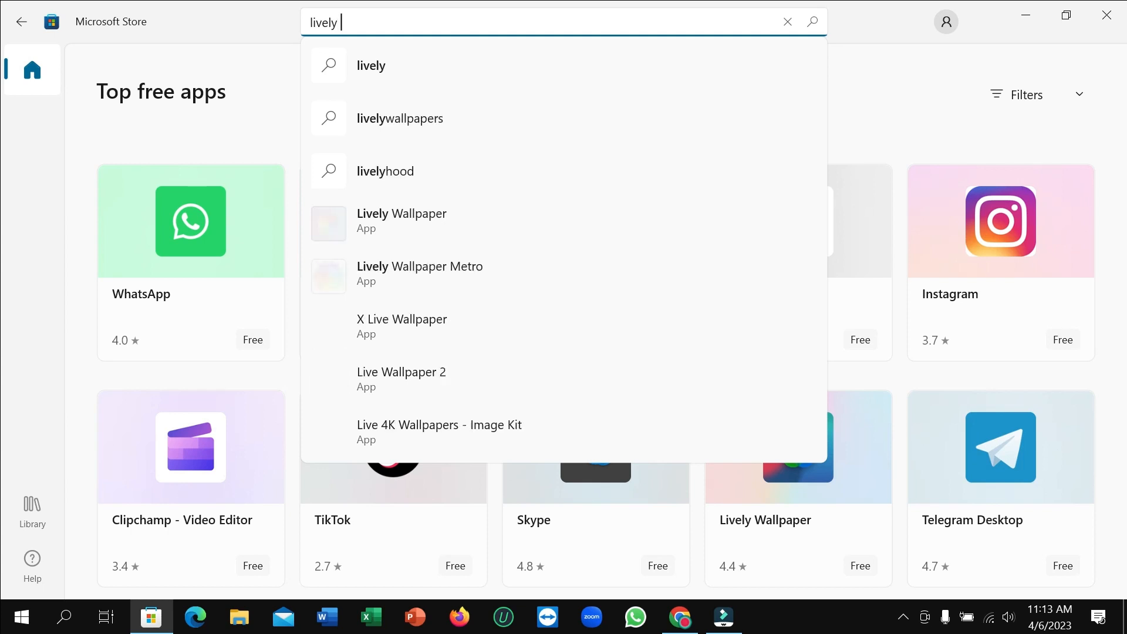
pyautogui.moveTo(513, 224)
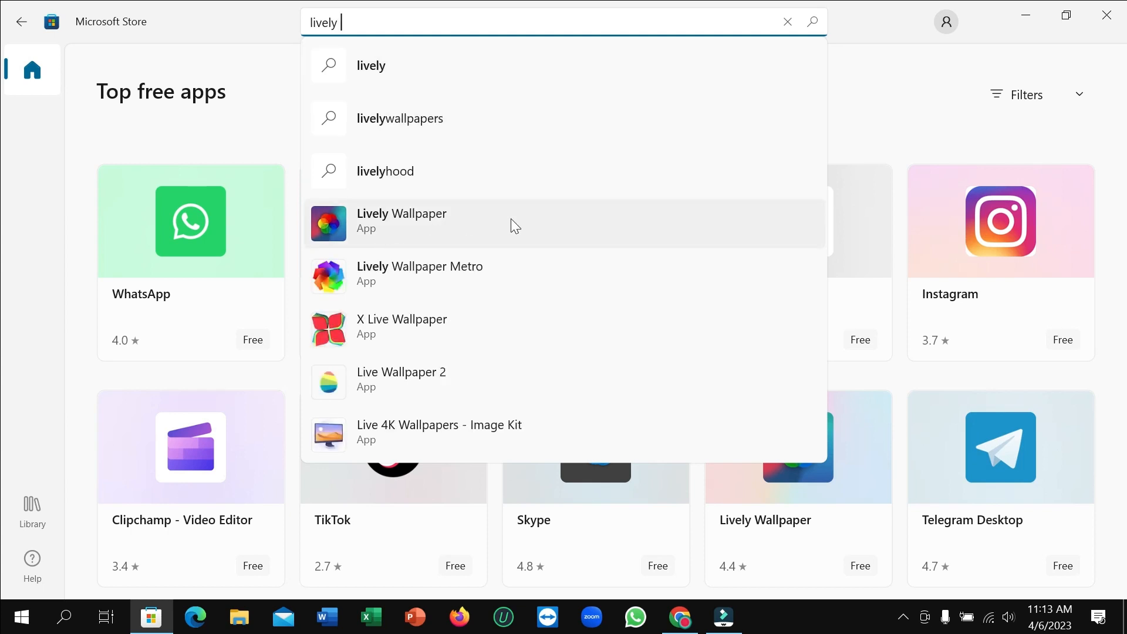
pyautogui.click(402, 219)
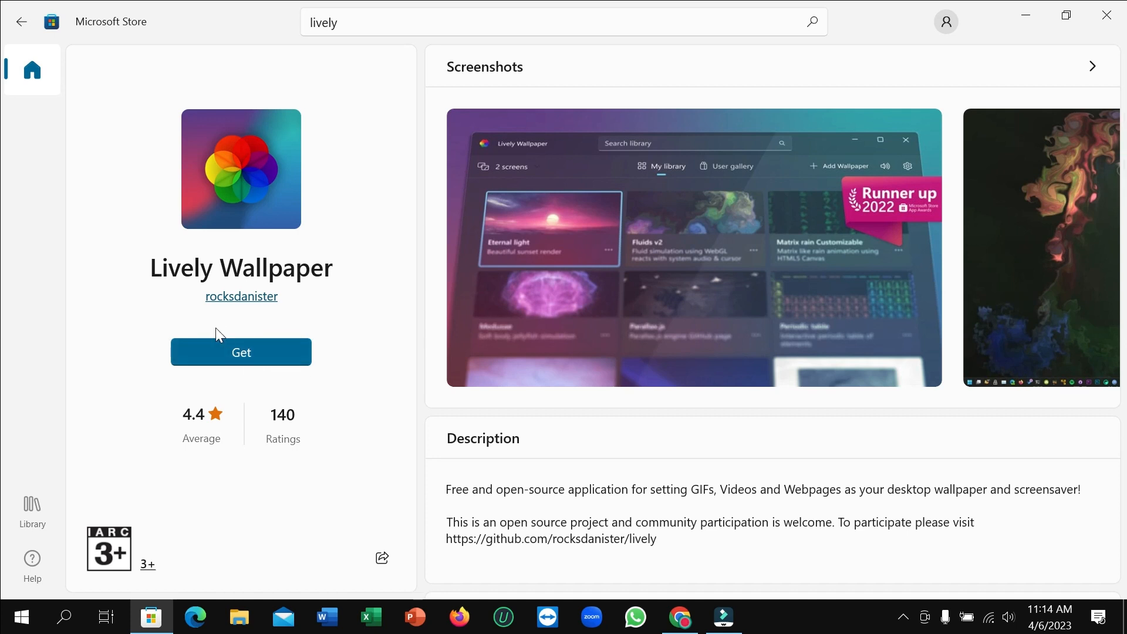
pyautogui.moveTo(341, 414)
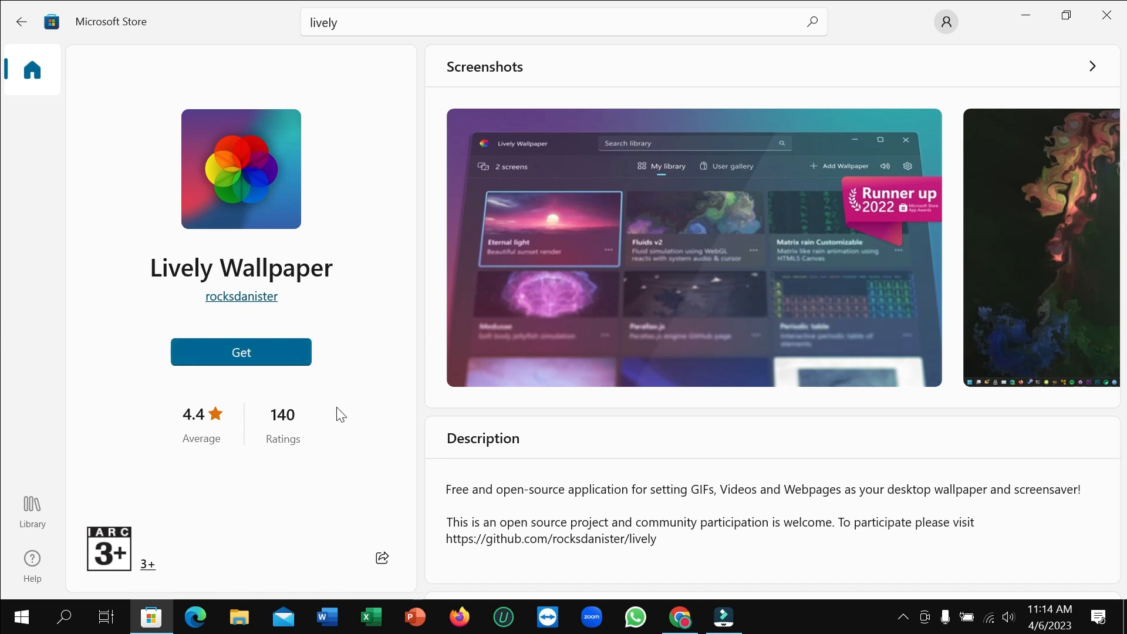
pyautogui.moveTo(312, 377)
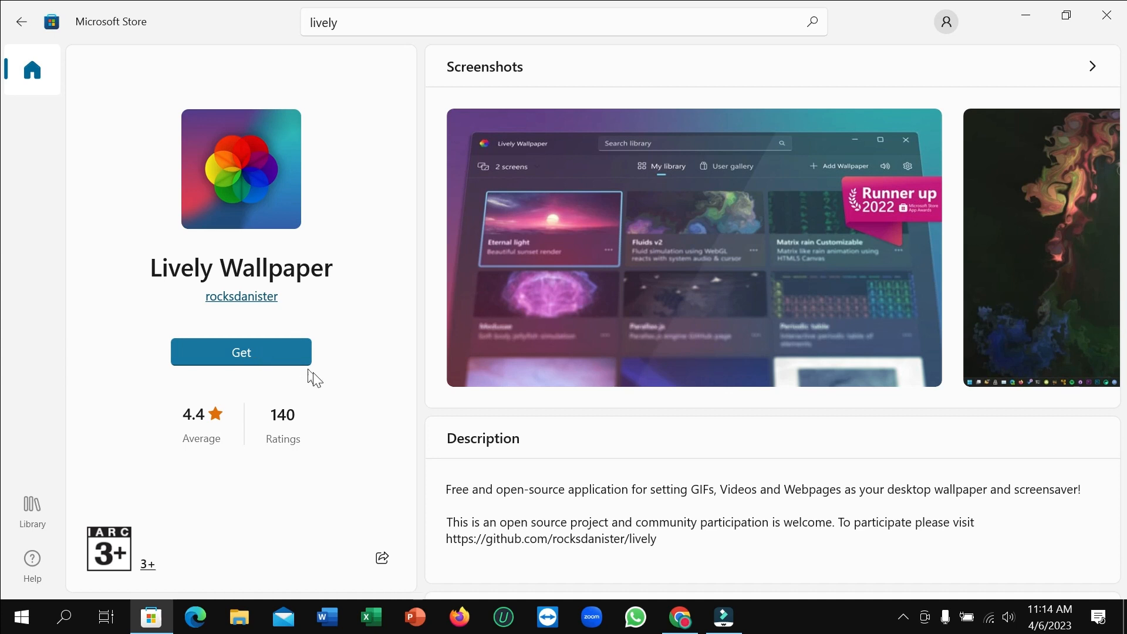
pyautogui.moveTo(344, 390)
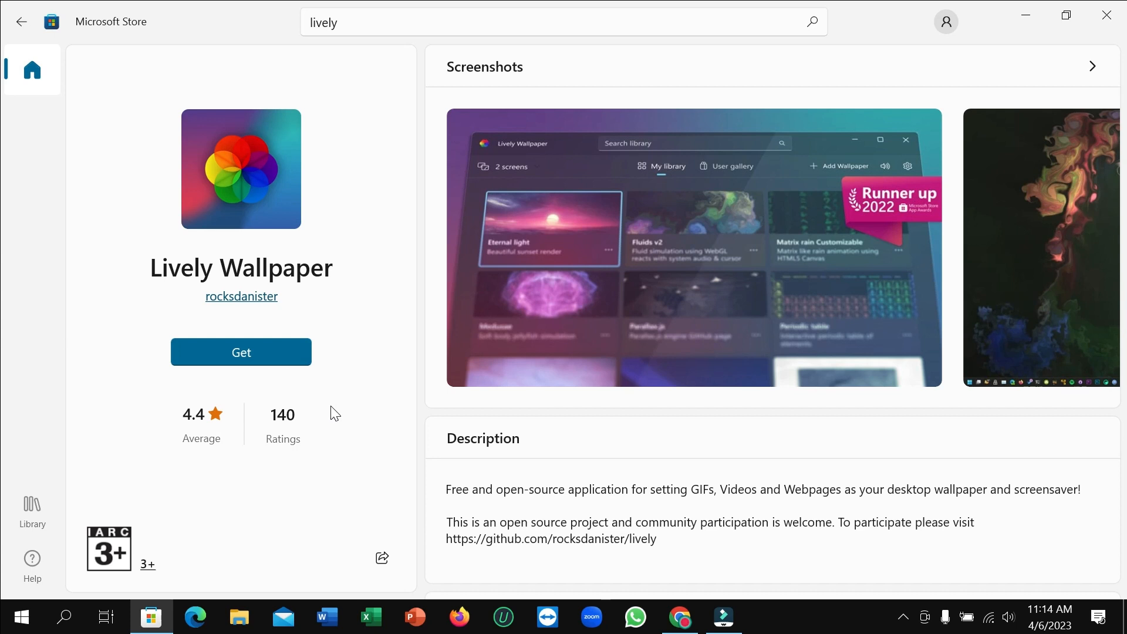
pyautogui.moveTo(240, 352)
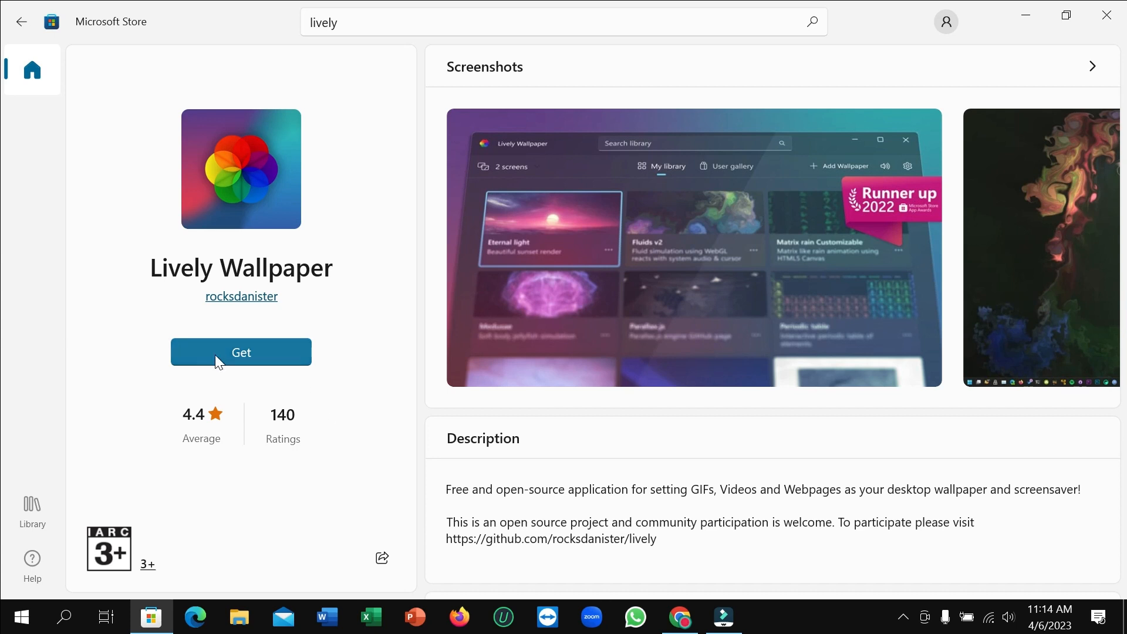
pyautogui.moveTo(373, 351)
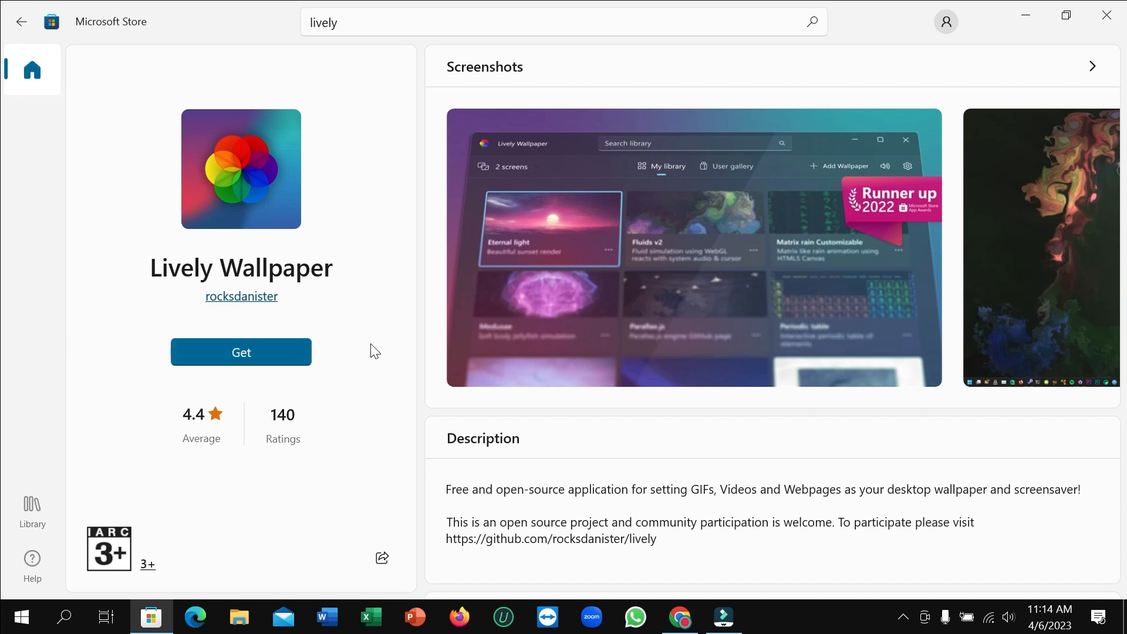